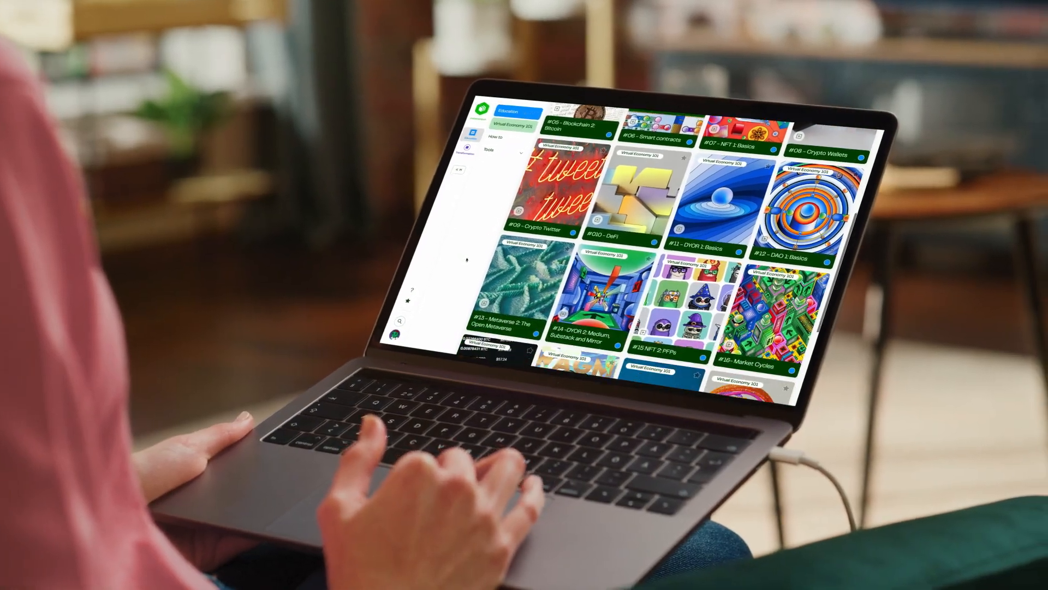
Step: Scroll through the Lingo glossary page to review its entries
{"action": "scroll", "scroll_direction": "down", "scroll_amount": 3}
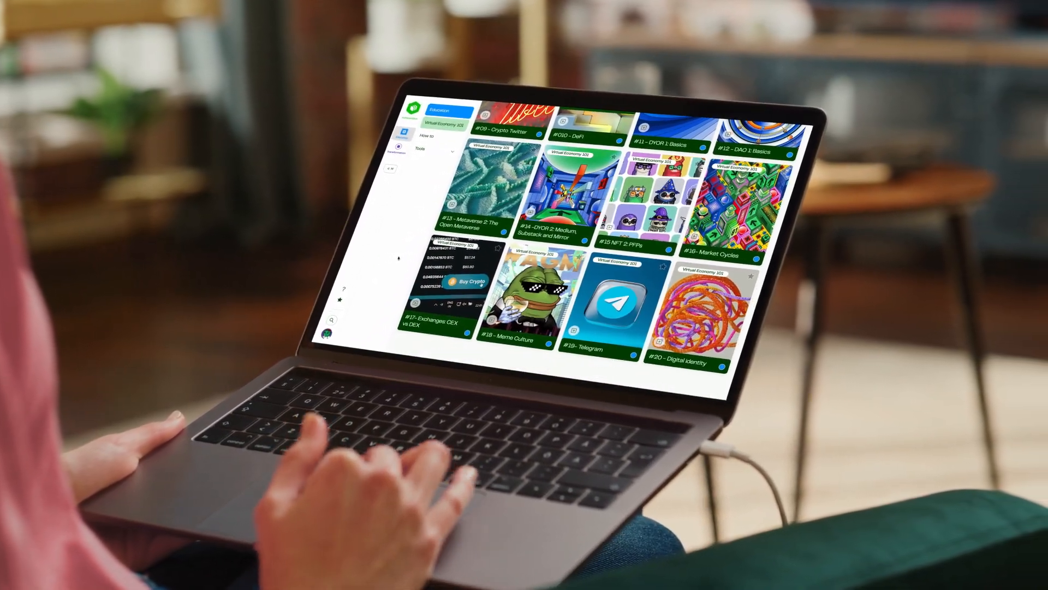
{"action": "scroll", "scroll_direction": "up", "scroll_amount": 3}
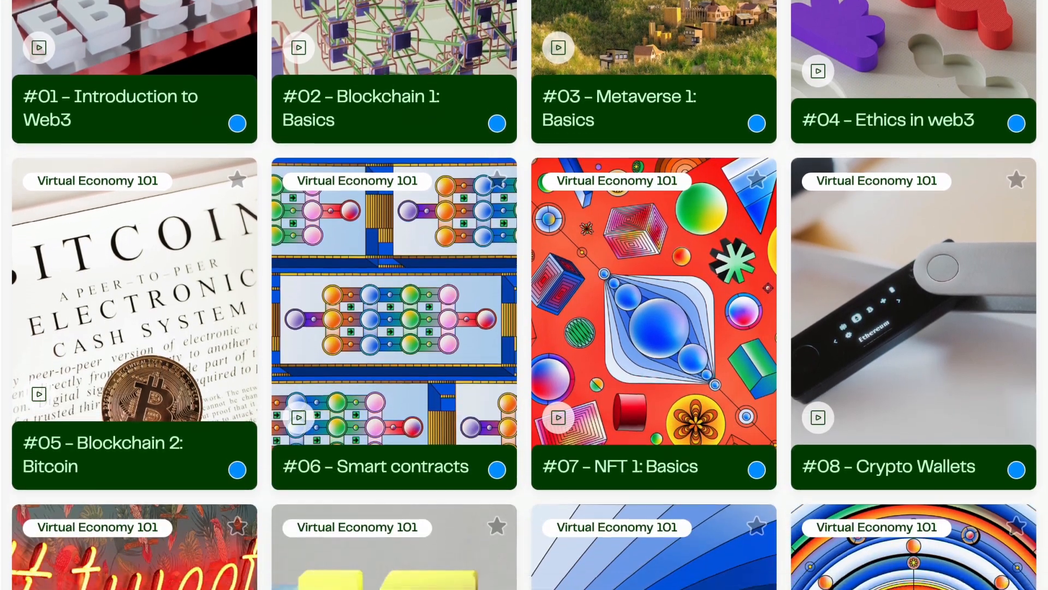
{"action": "scroll", "scroll_direction": "down", "scroll_amount": 3}
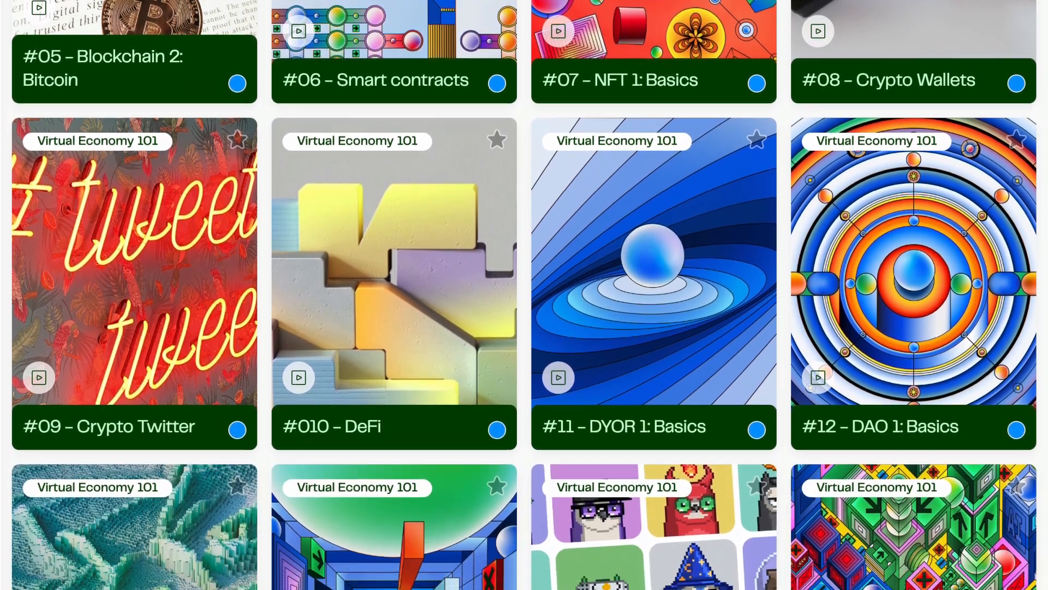
{"action": "scroll", "scroll_direction": "down", "scroll_amount": 3}
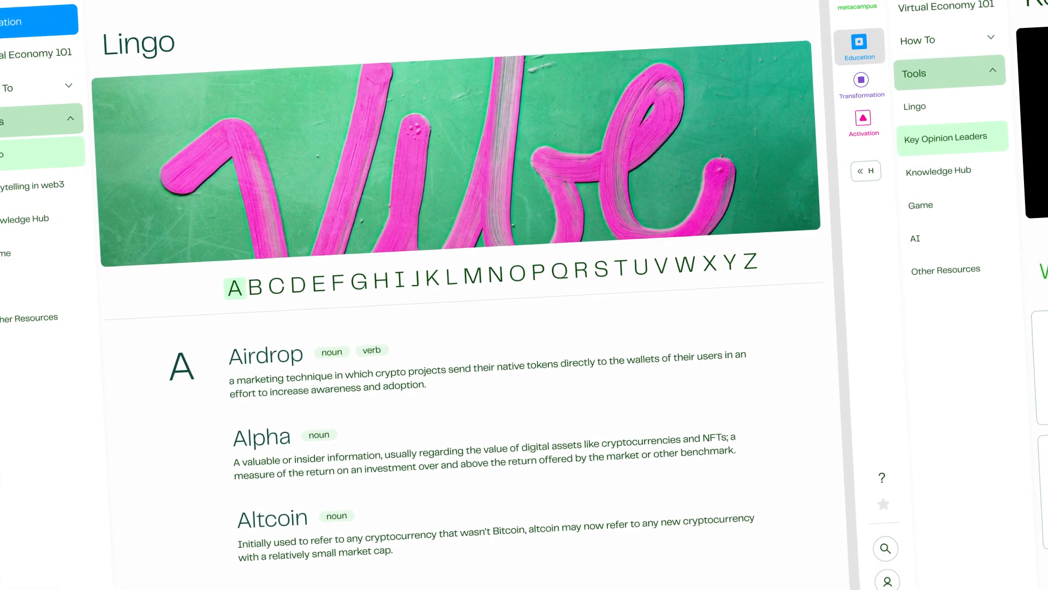
Step: Visit Key Opinion Leaders and Knowledge Hub, then land on the Transformation sessions page
{"action": "left_click", "coordinate": [946, 137]}
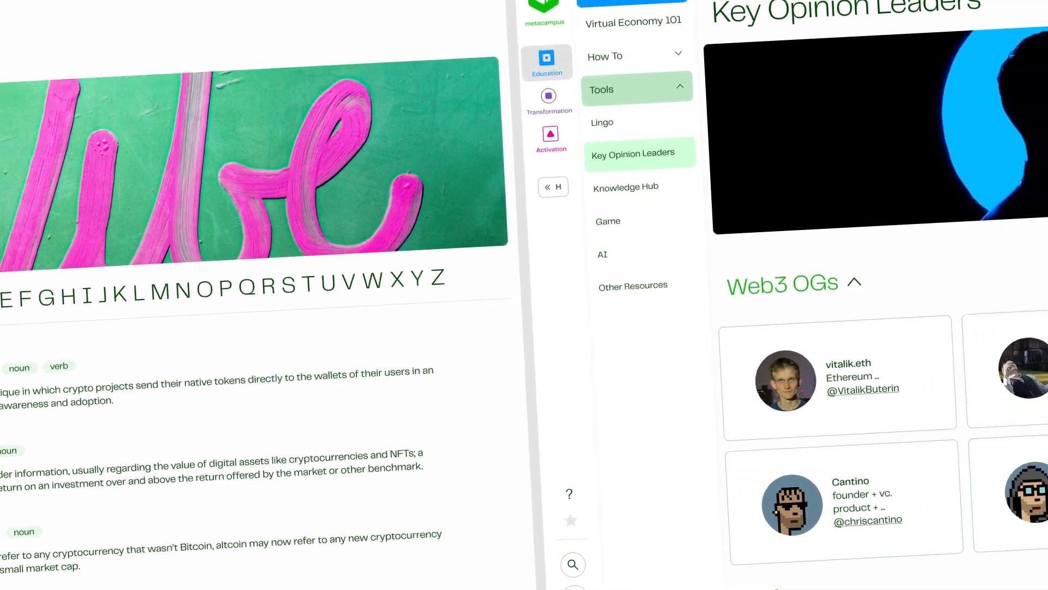
{"action": "left_click", "coordinate": [625, 186]}
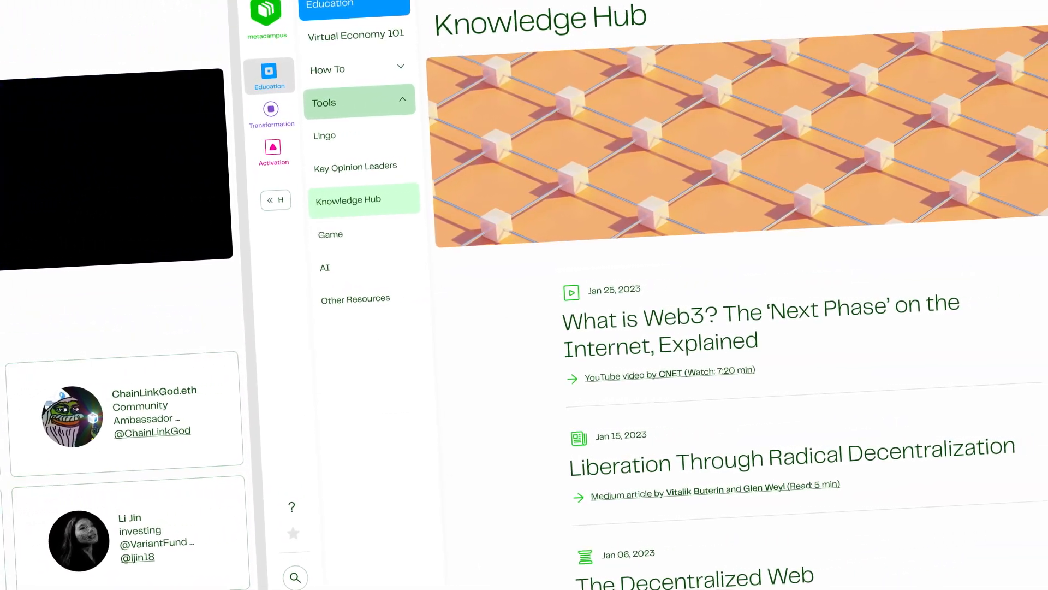
{"action": "left_click", "coordinate": [272, 110]}
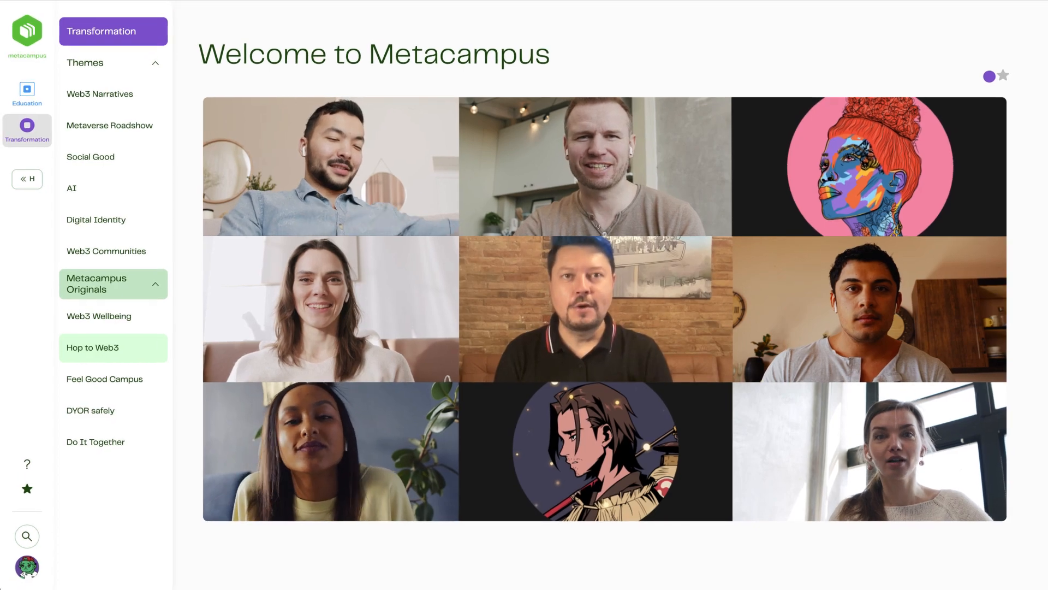